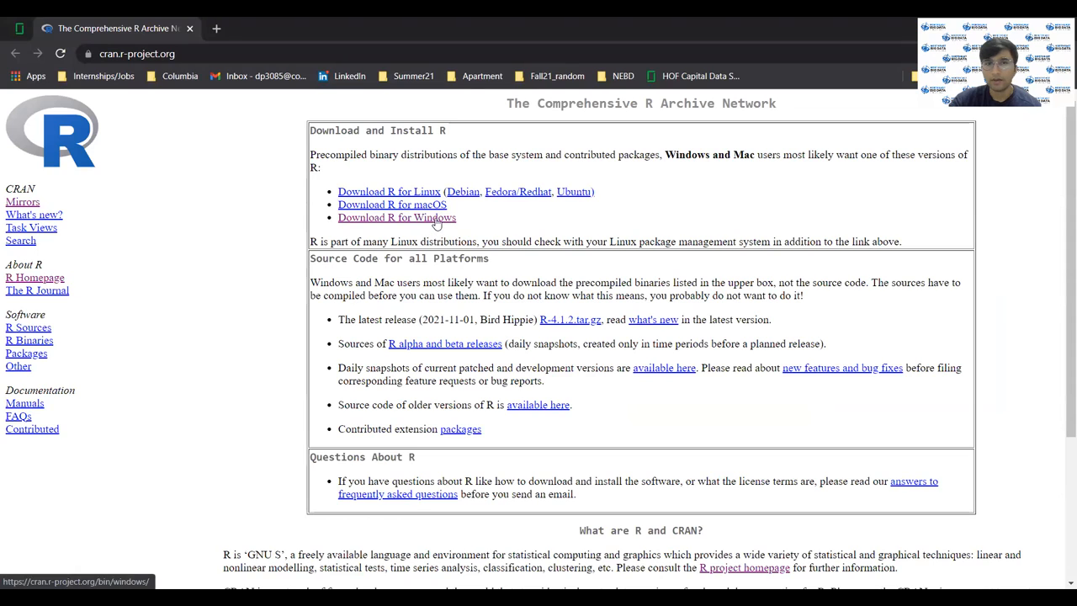
{"action": "mouse_move", "coordinate": [430, 226]}
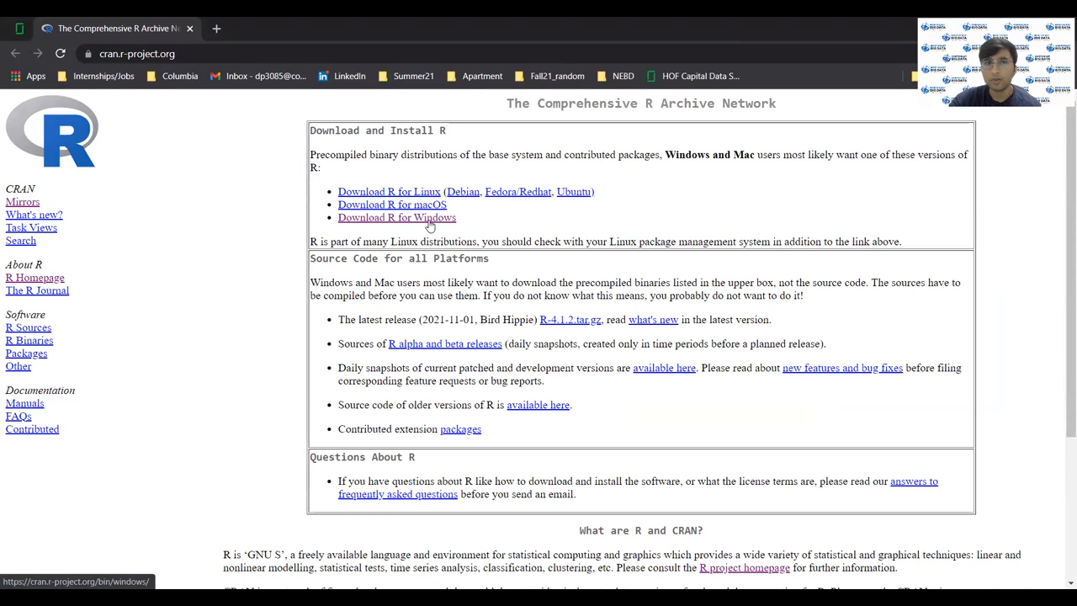
- Go to CRAN's base R 4.1.2 for Windows download and cancel the installer download
{"action": "left_click", "coordinate": [396, 217]}
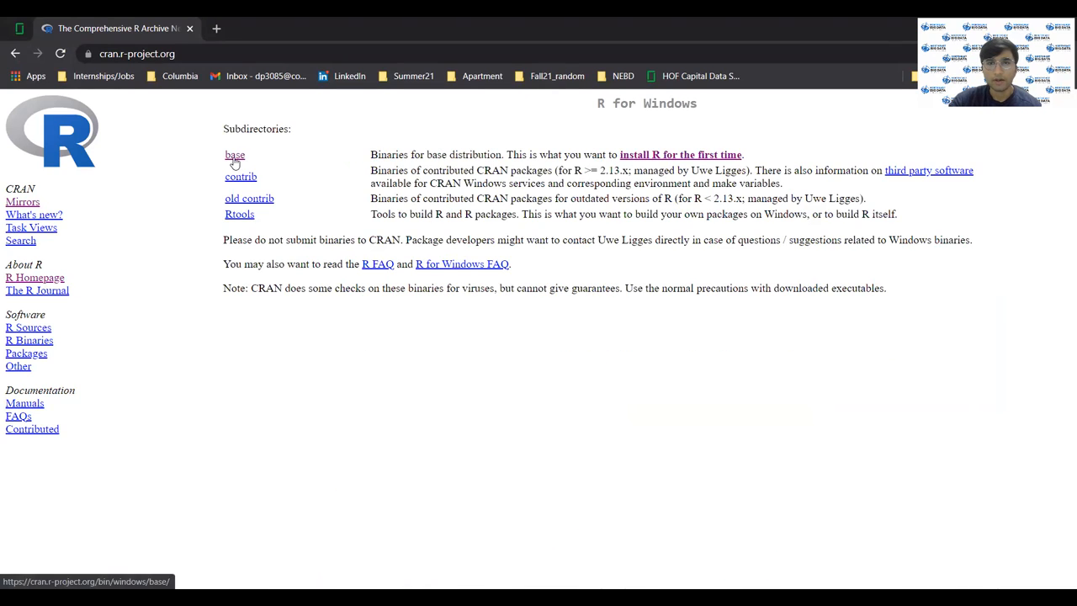
{"action": "left_click", "coordinate": [234, 155]}
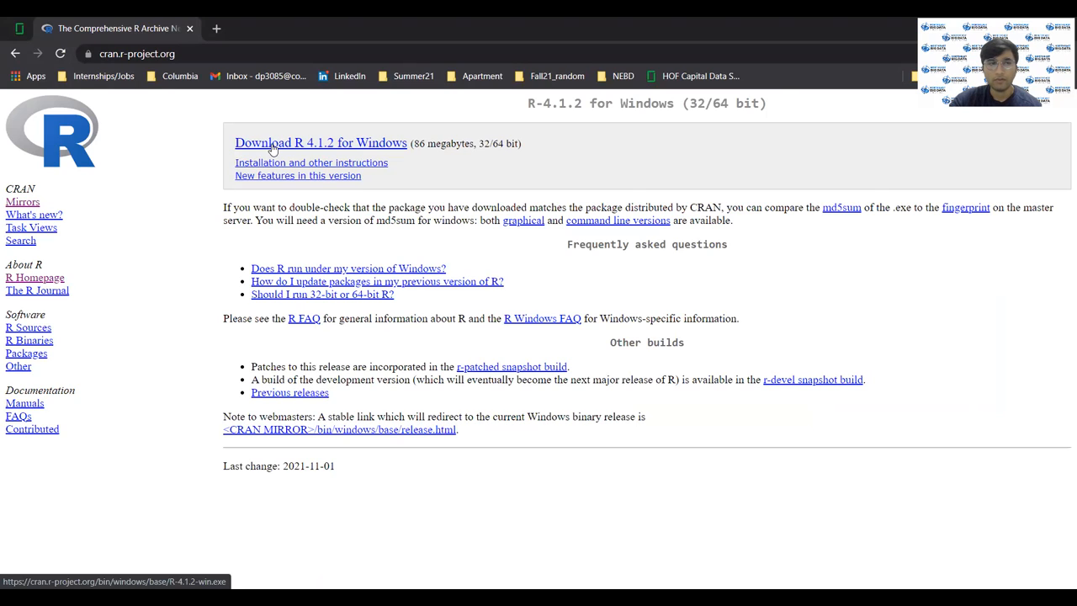
{"action": "left_click", "coordinate": [149, 568]}
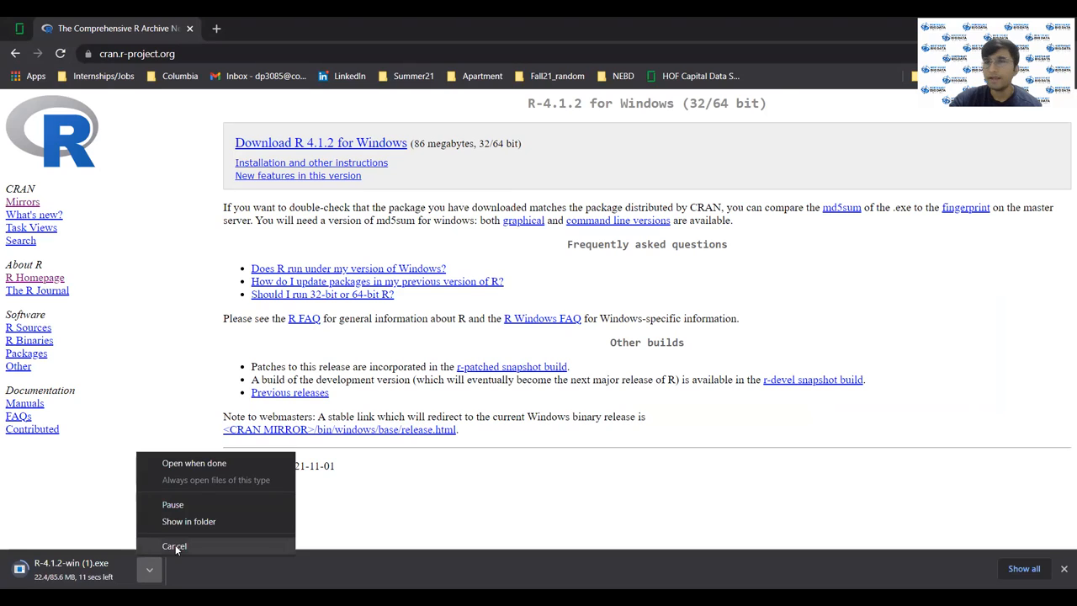
{"action": "left_click", "coordinate": [173, 546]}
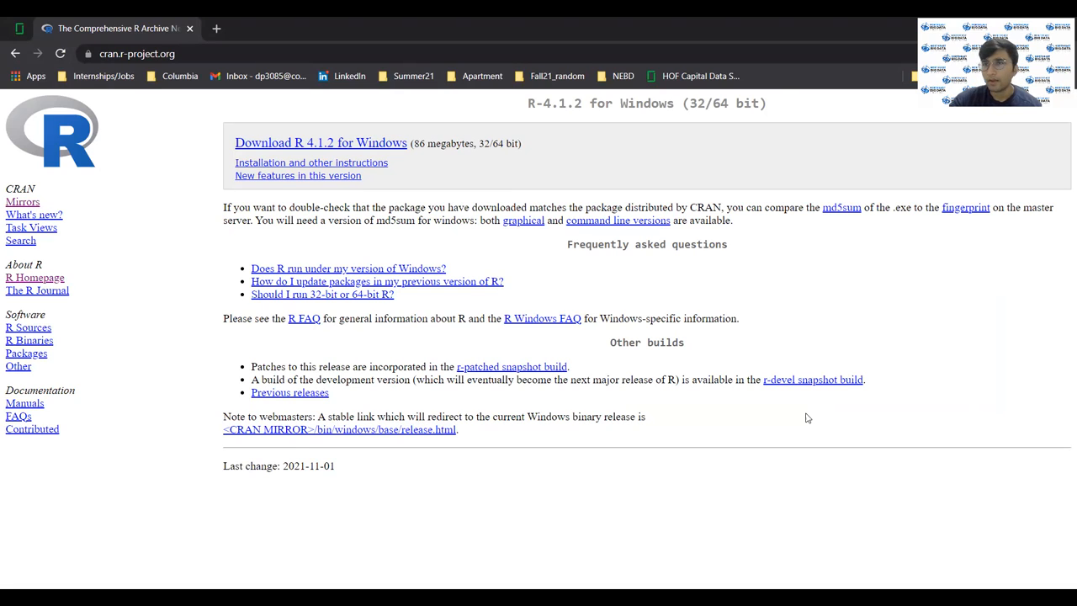
{"action": "mouse_move", "coordinate": [692, 540]}
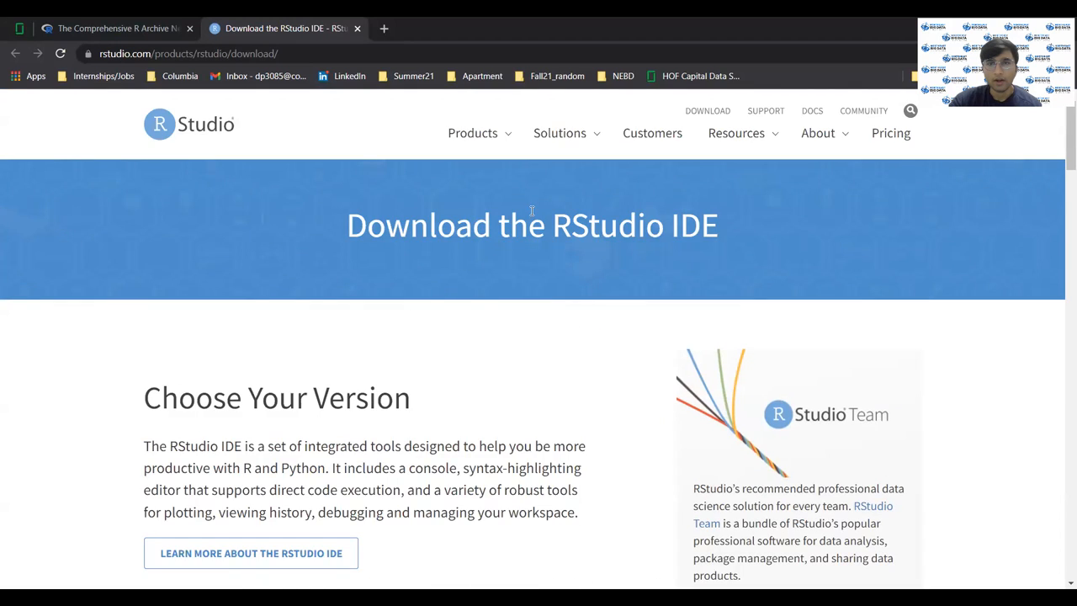
- Open the RStudio Desktop free plan's download section for the Windows installer
{"action": "scroll", "scroll_direction": "down", "scroll_amount": 3}
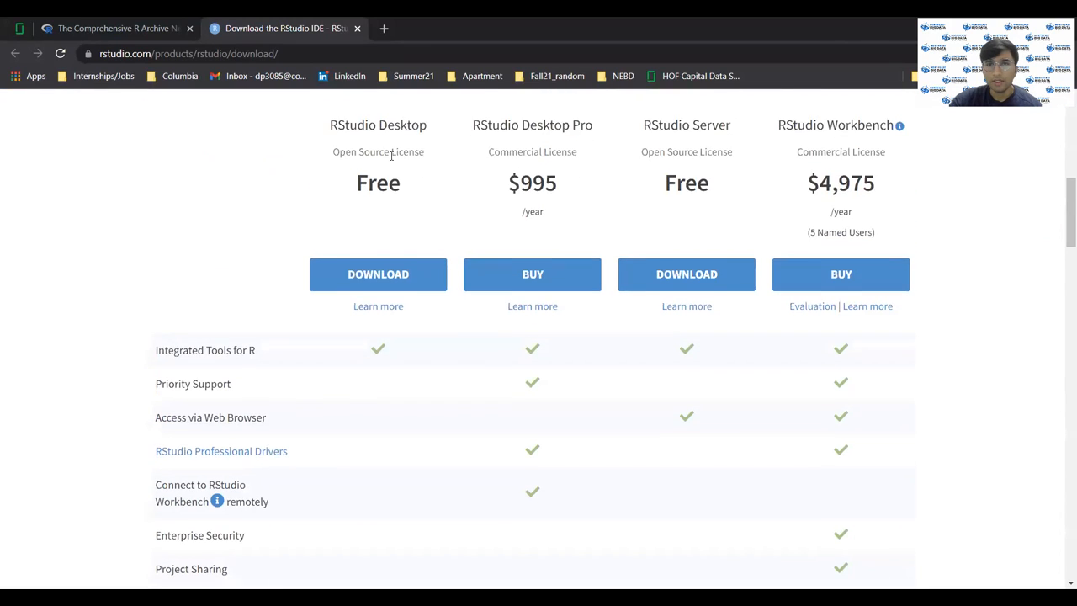
{"action": "scroll", "scroll_direction": "up", "scroll_amount": 3}
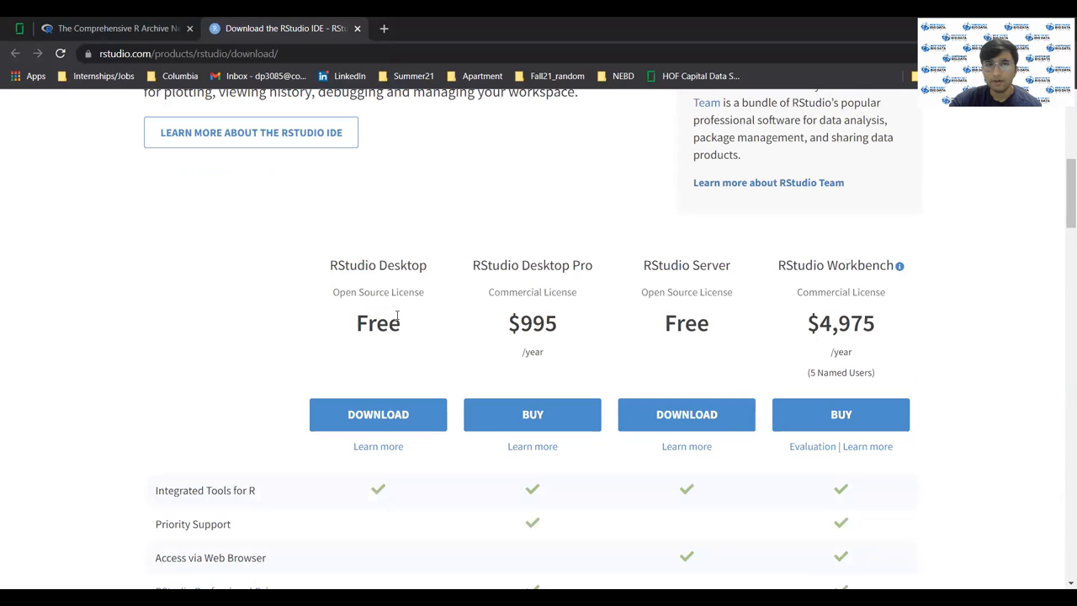
{"action": "double_click", "coordinate": [404, 265]}
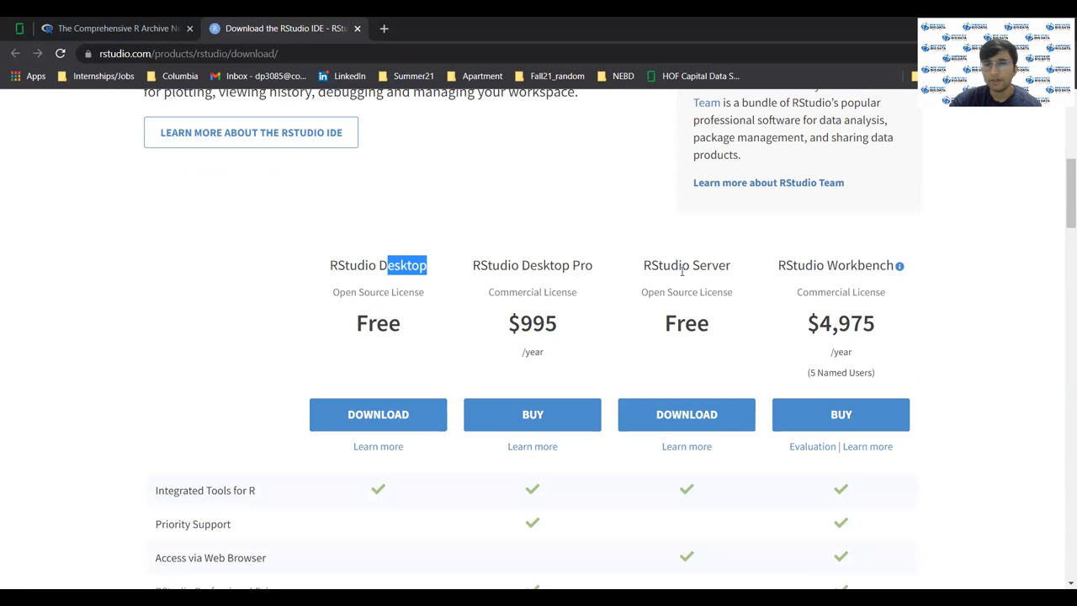
{"action": "scroll", "scroll_direction": "down", "scroll_amount": 3}
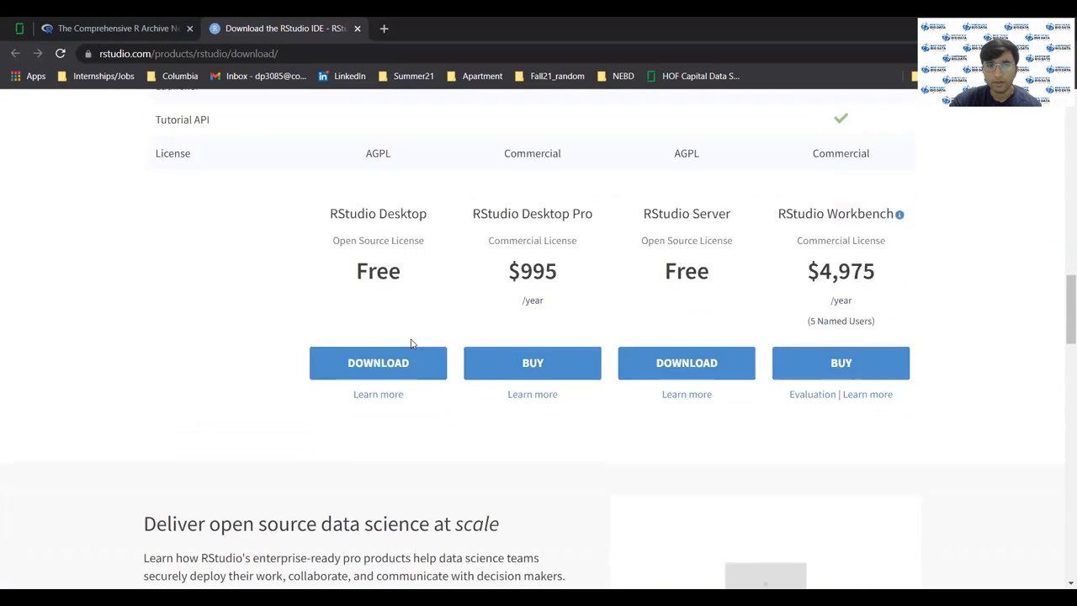
{"action": "left_click", "coordinate": [377, 363]}
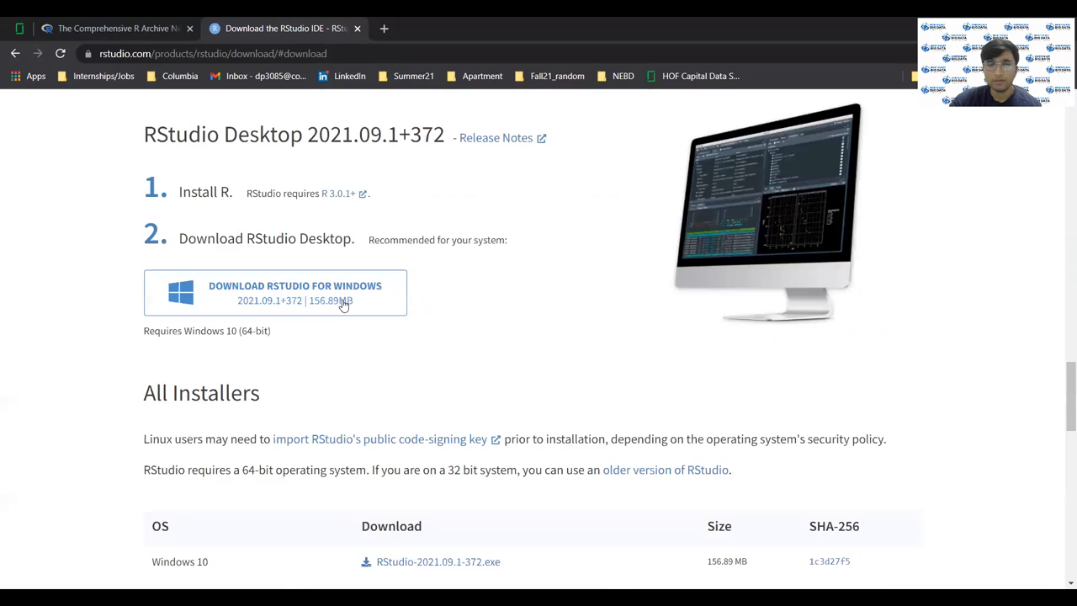
{"action": "mouse_move", "coordinate": [412, 345]}
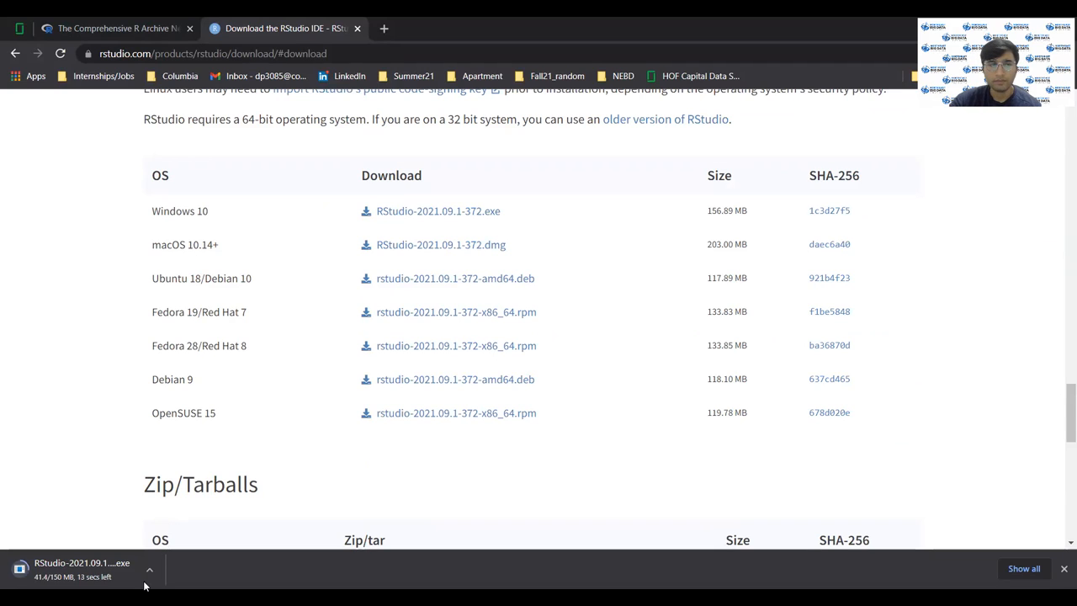
{"action": "mouse_move", "coordinate": [175, 554]}
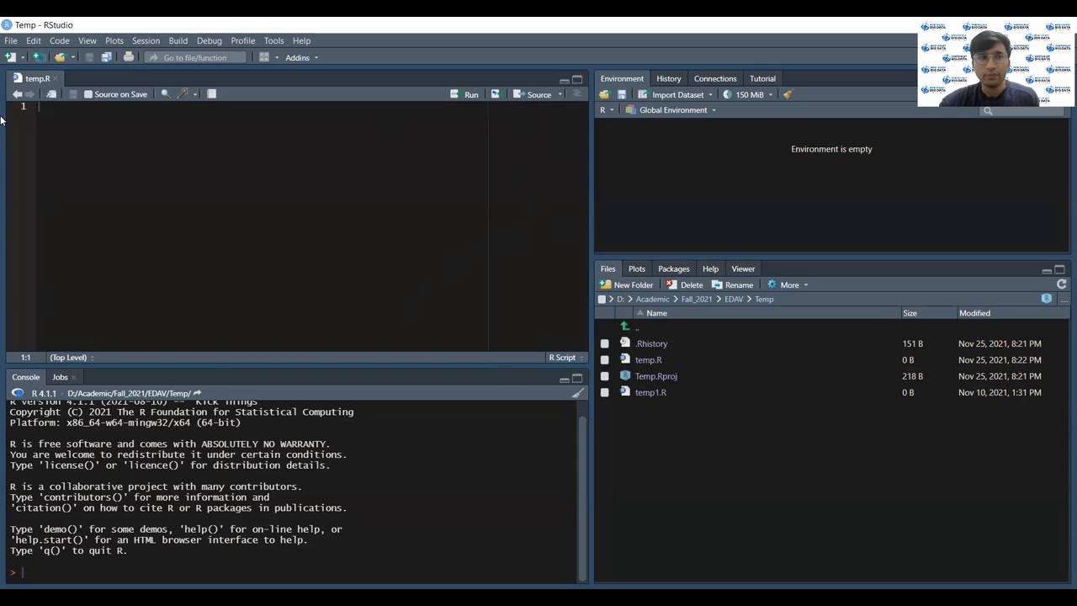
{"action": "mouse_move", "coordinate": [107, 394]}
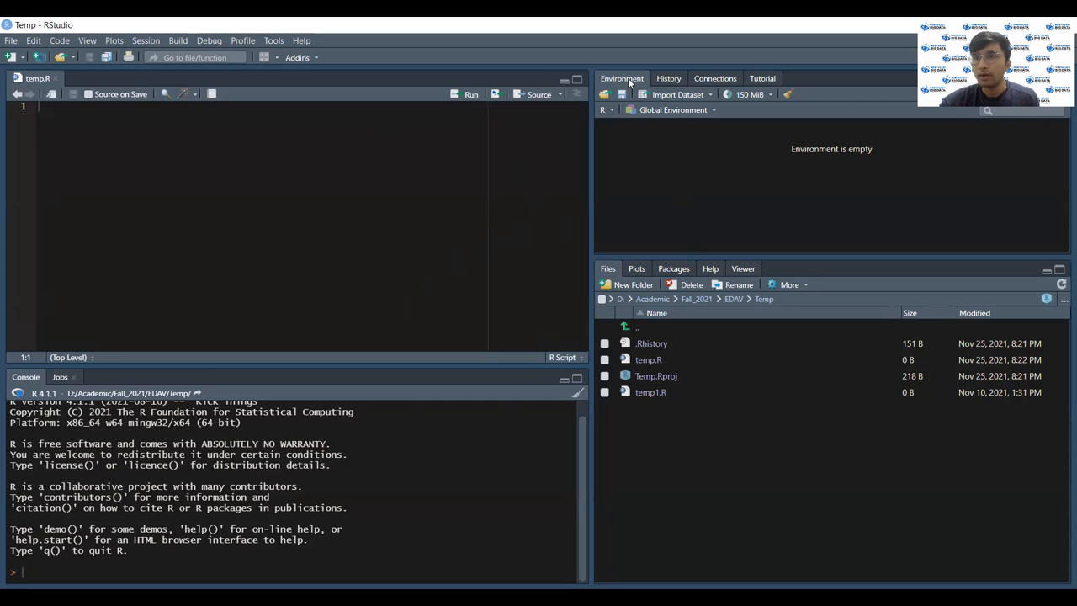
{"action": "mouse_move", "coordinate": [663, 214]}
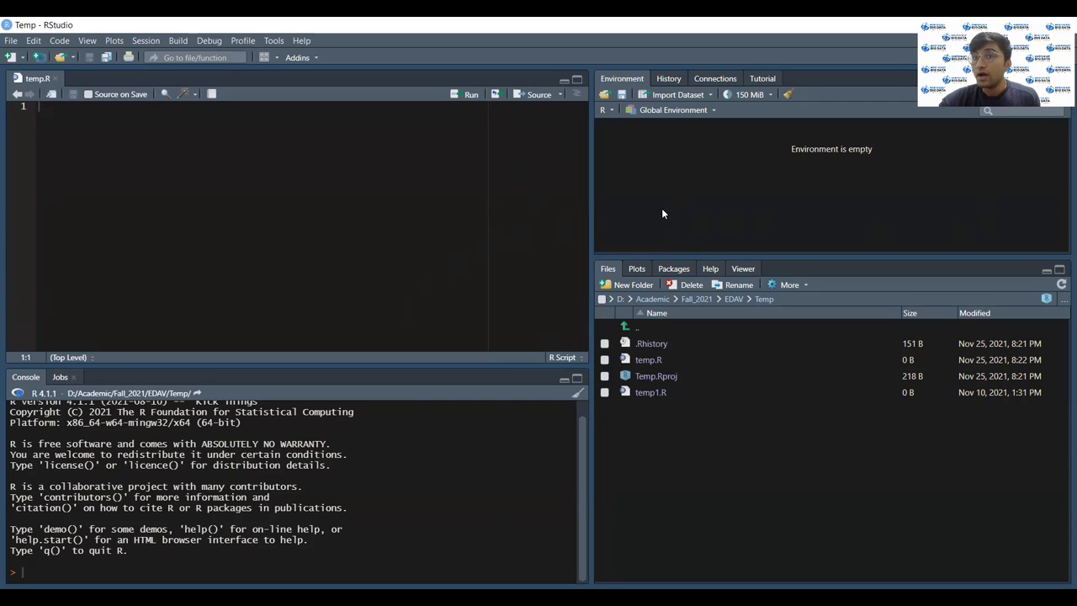
{"action": "mouse_move", "coordinate": [722, 431]}
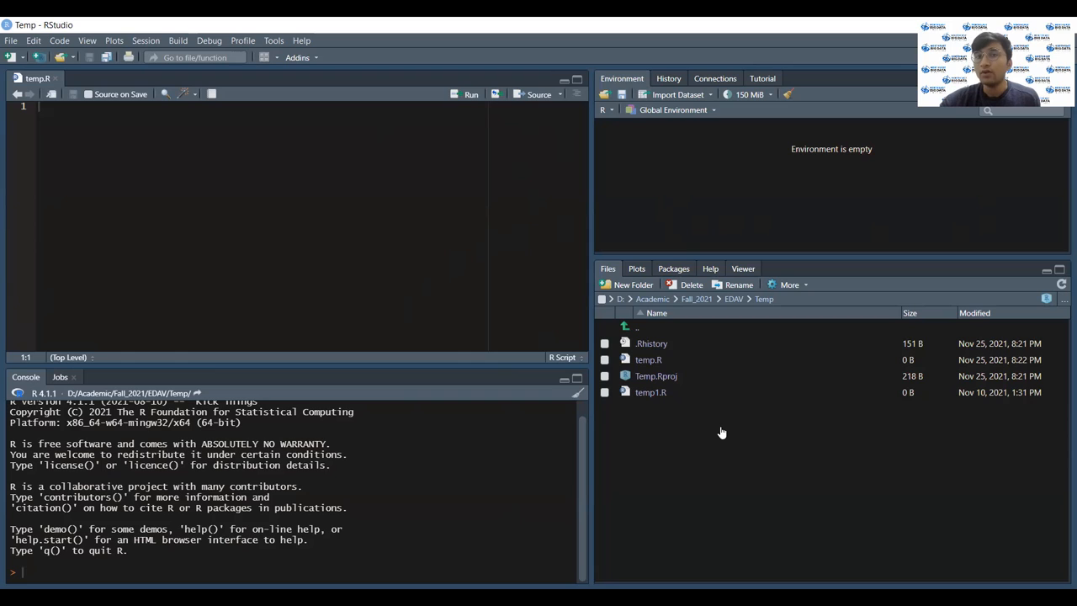
{"action": "mouse_move", "coordinate": [684, 271]}
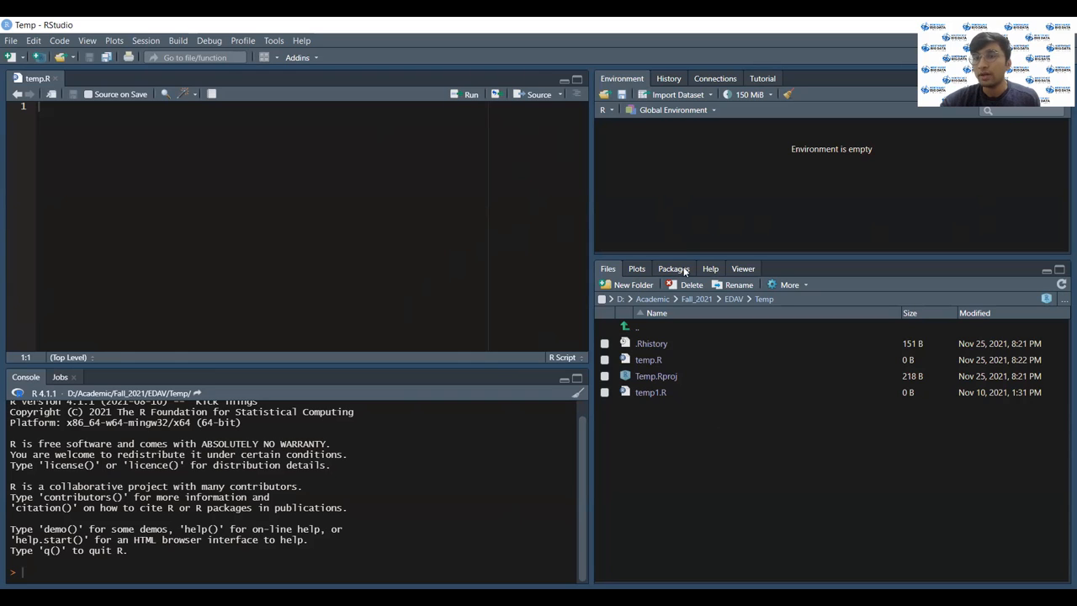
{"action": "mouse_move", "coordinate": [285, 135]}
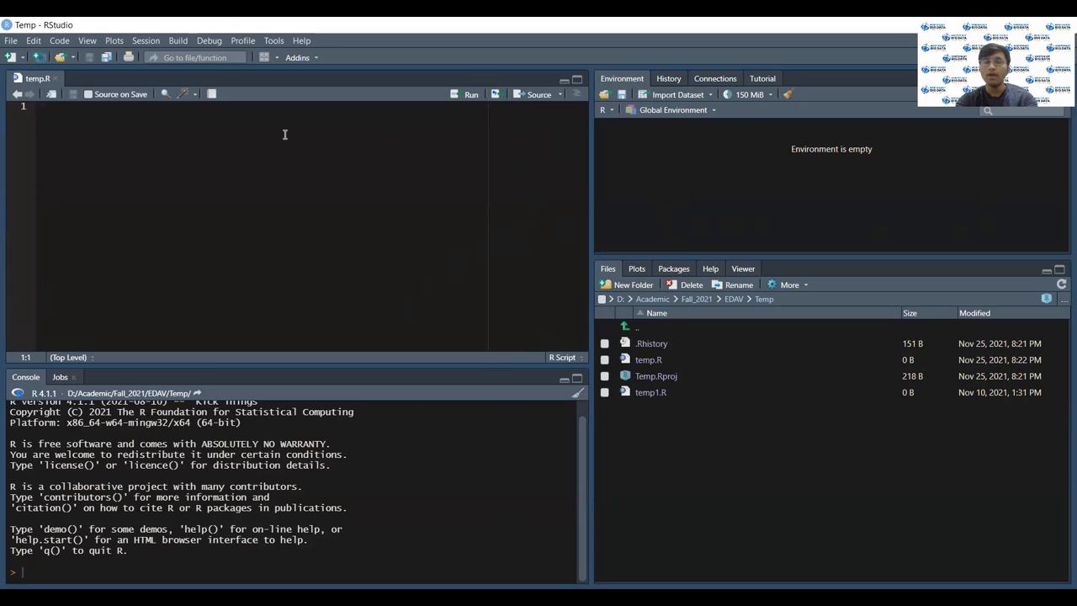
- Type 'a <- 2', 'b = 3' and 'c = a + b' into the temp.R script
{"action": "type", "text": "a <-"}
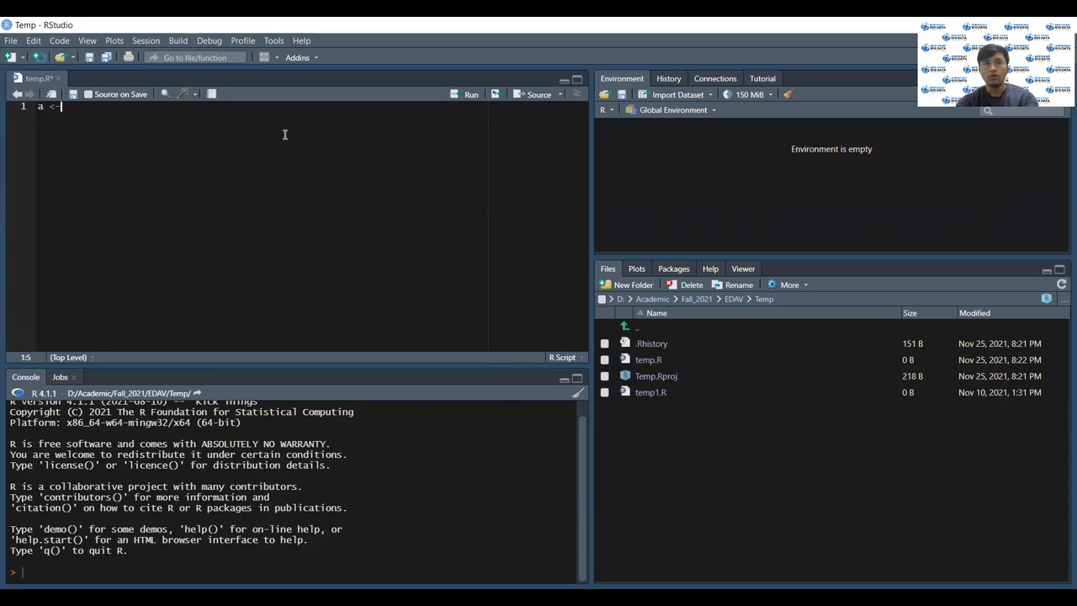
{"action": "type", "text": "2"}
{"action": "type", "text": "b <-"}
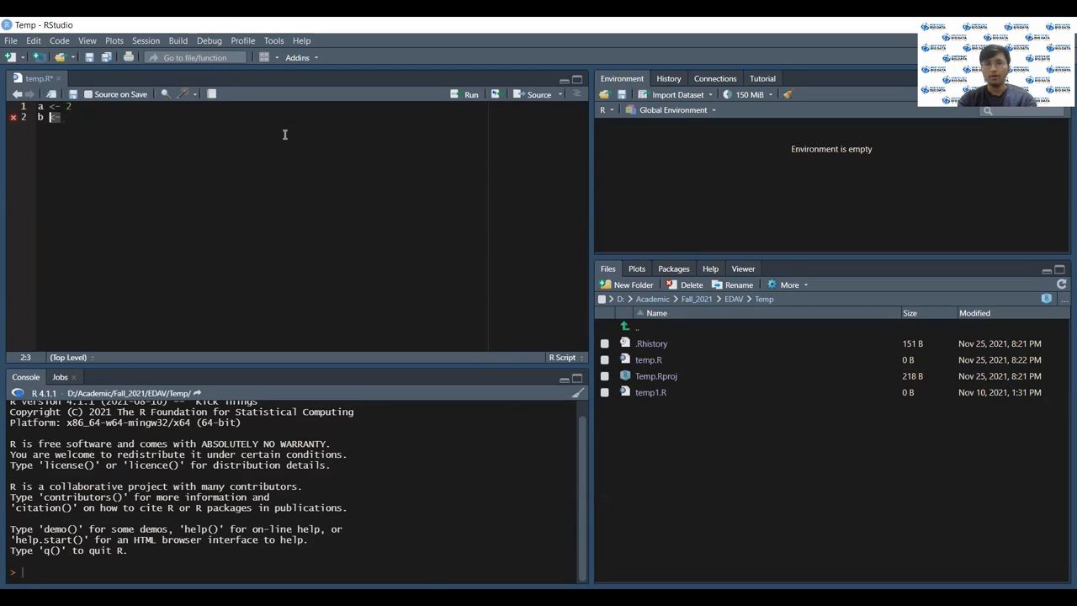
{"action": "type", "text": "="}
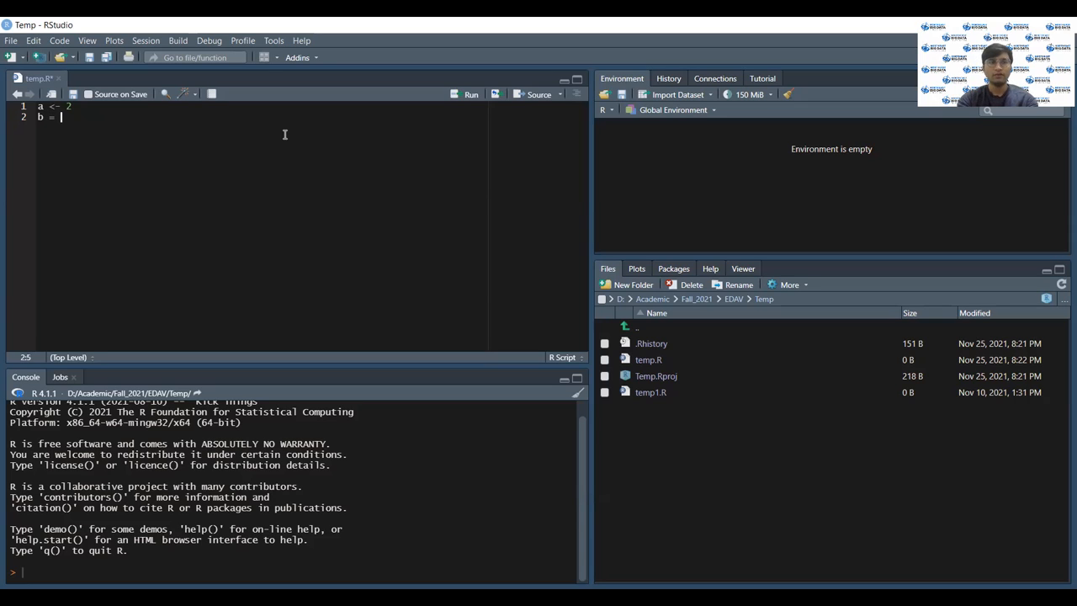
{"action": "type", "text": "3"}
{"action": "type", "text": "c ="}
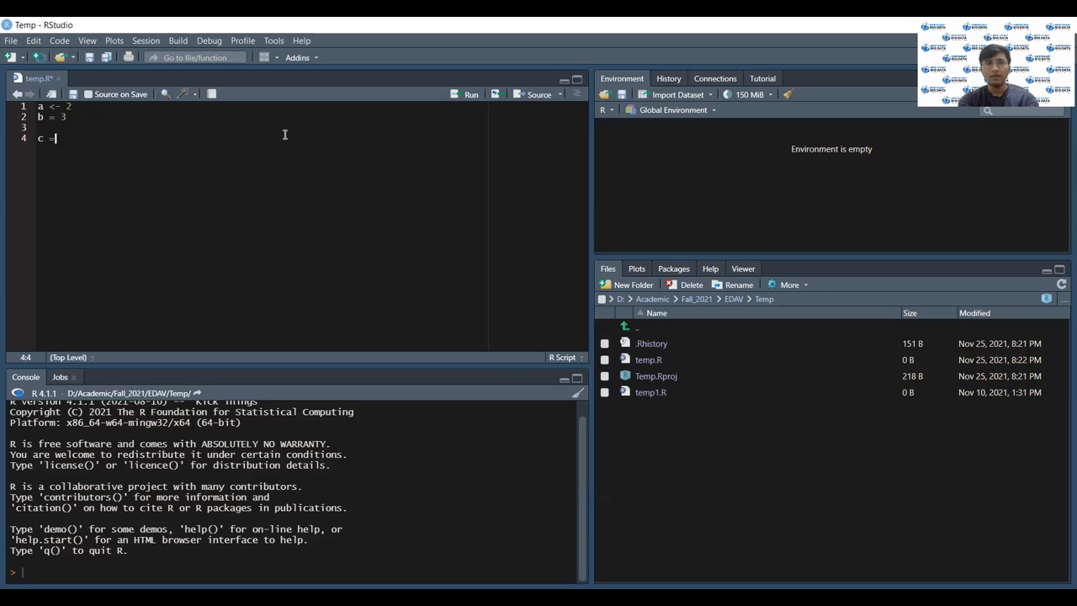
{"action": "type", "text": "a +"}
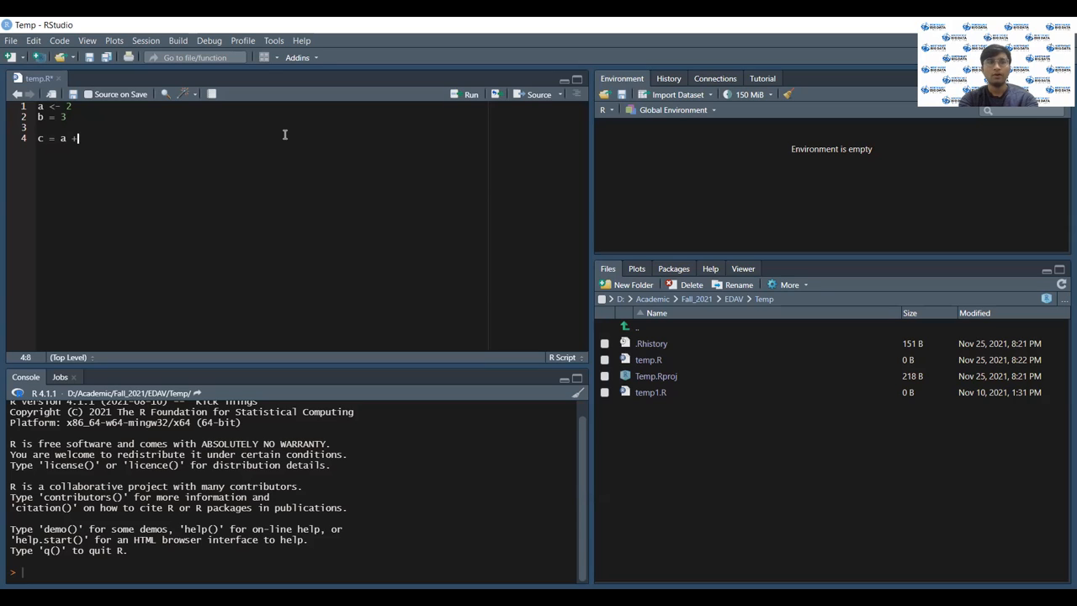
{"action": "type", "text": "b"}
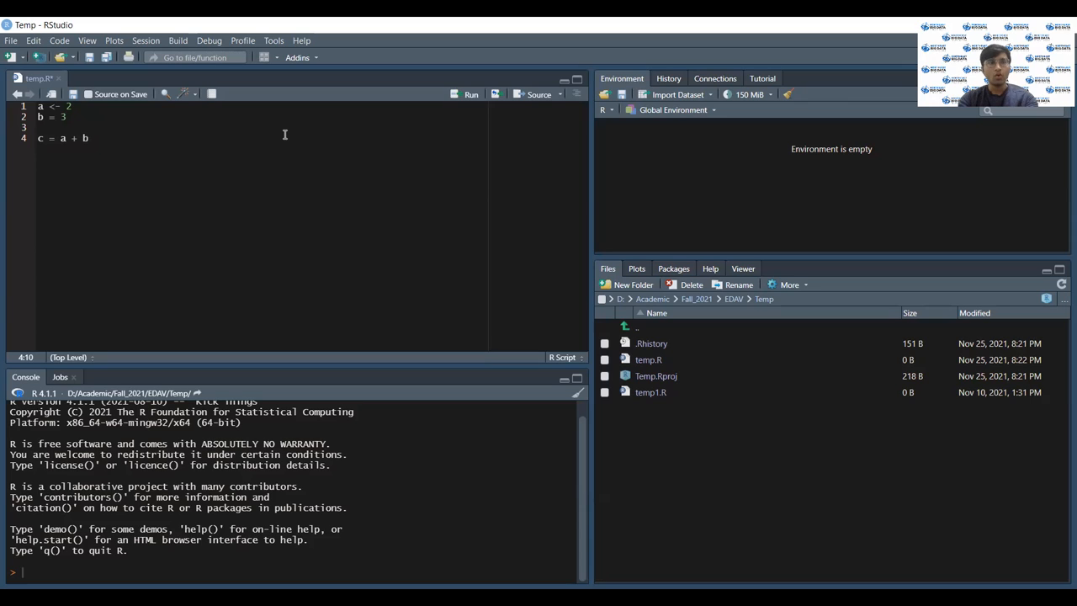
{"action": "type", "text": "1"}
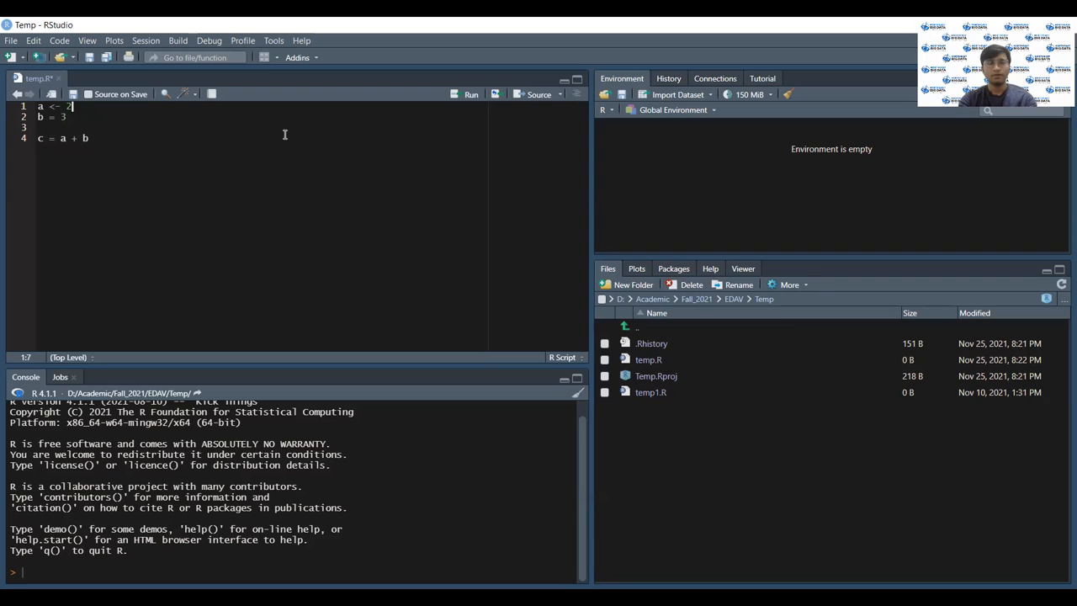
- Run the three temp.R lines so a=2, b=3, c=5, then enter c in the console
{"action": "left_click", "coordinate": [469, 93]}
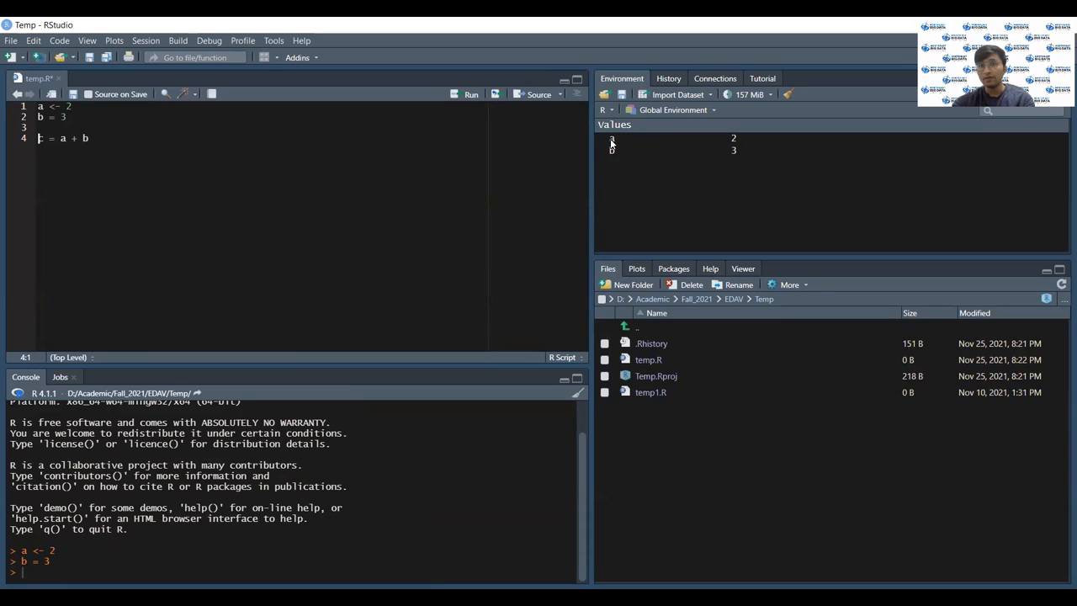
{"action": "type", "text": "c"}
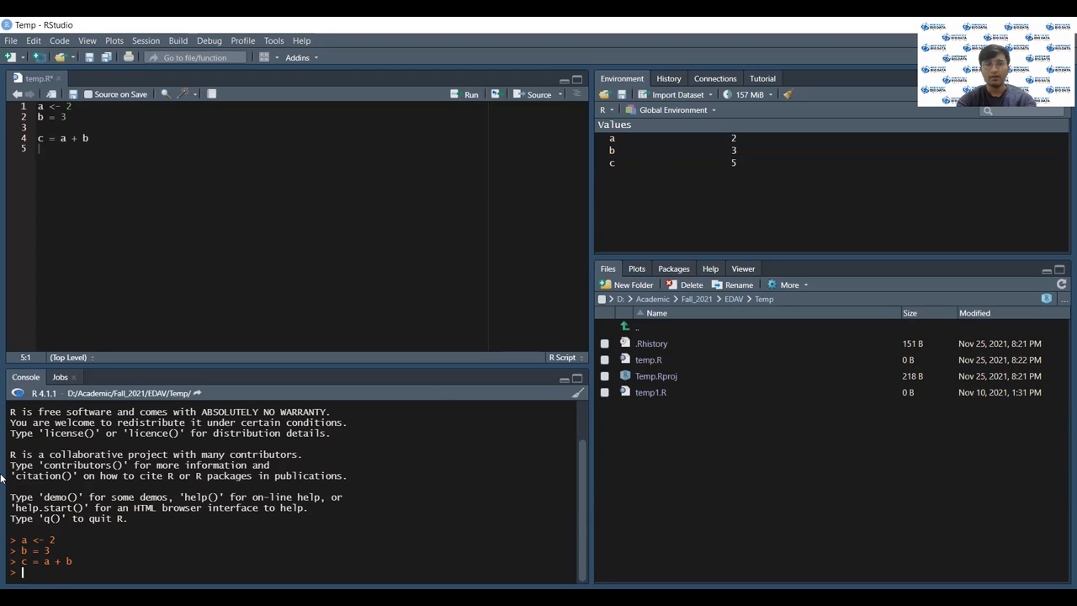
{"action": "type", "text": "c"}
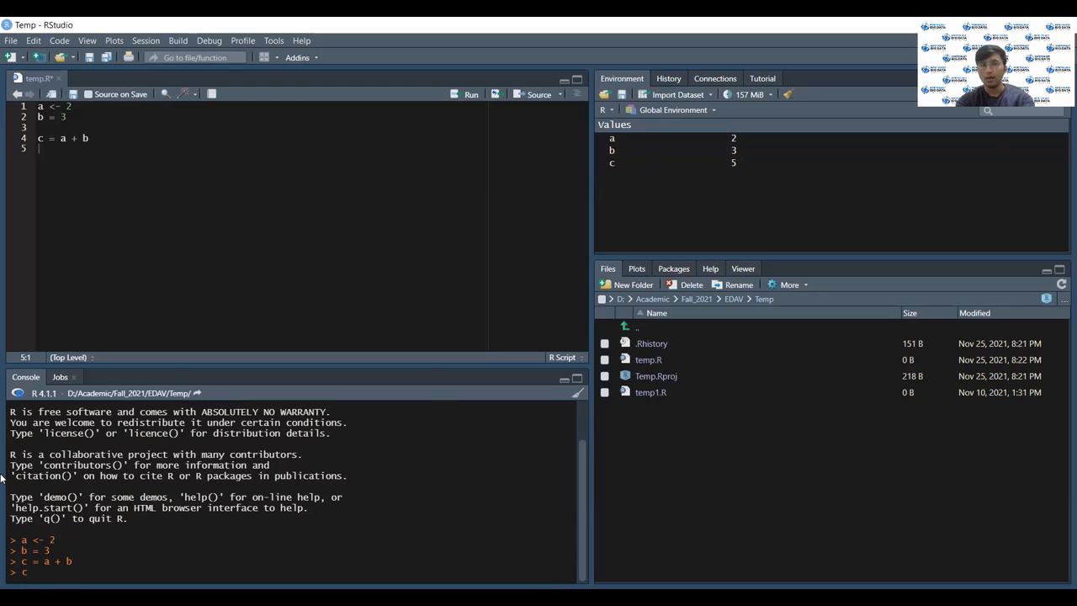
- Print c (5) in the console and evaluate max(2,4), which returns 4
{"action": "key", "text": "Return"}
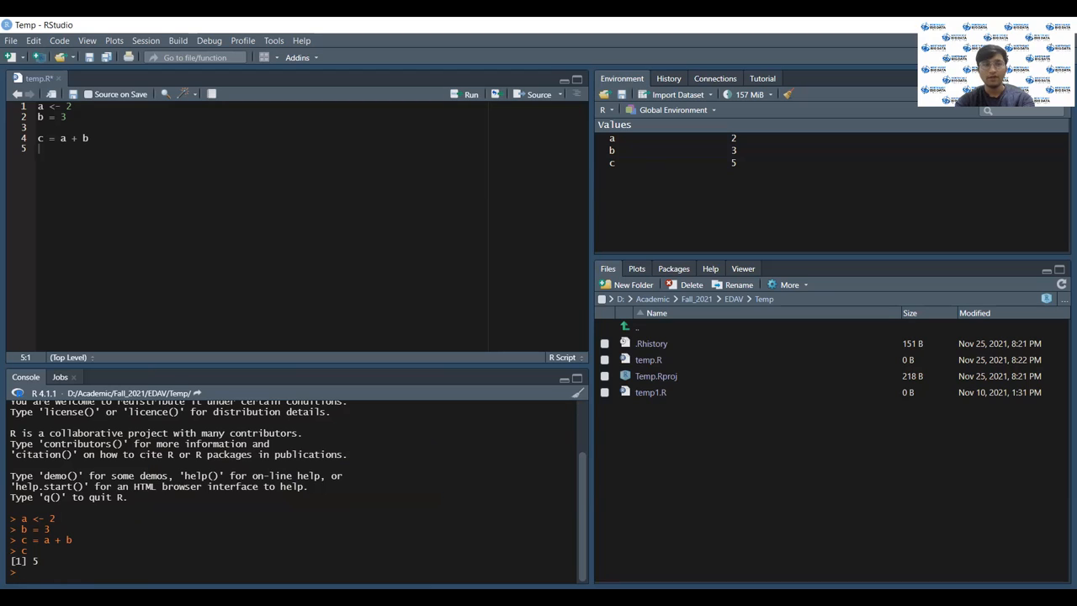
{"action": "type", "text": "max("}
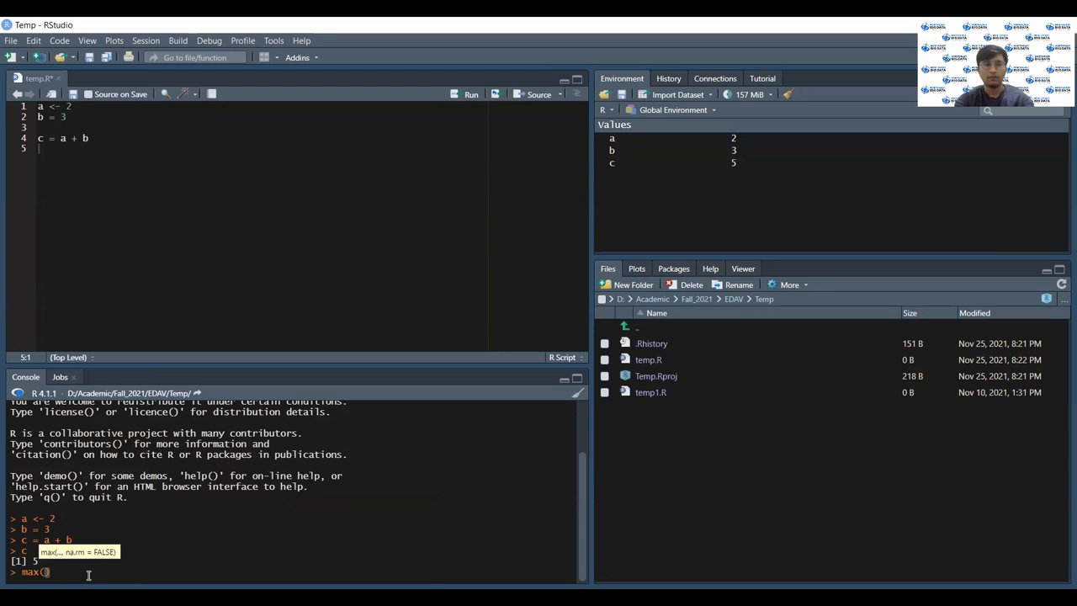
{"action": "key", "text": "Return"}
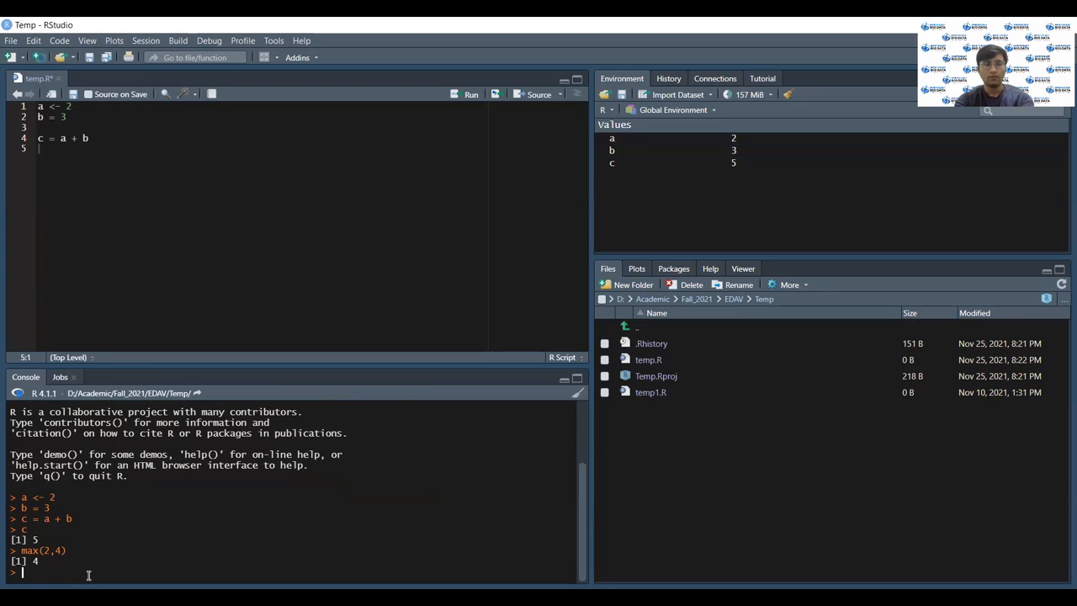
- Run plot(mtcars) in the console to show the scatterplot matrix in Plots
{"action": "type", "text": "plot"}
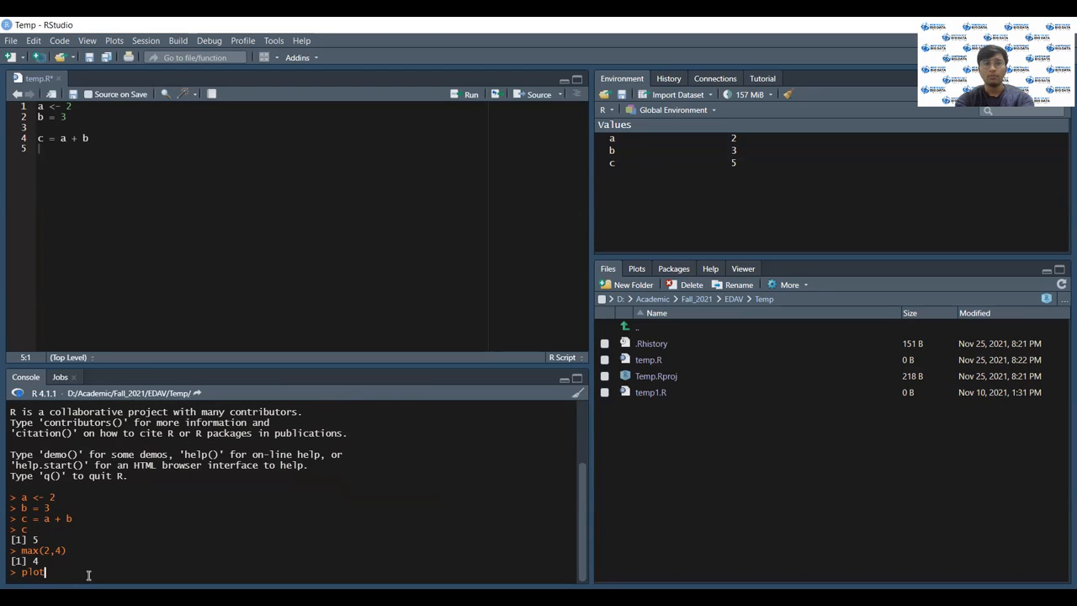
{"action": "type", "text": "(mtcars"}
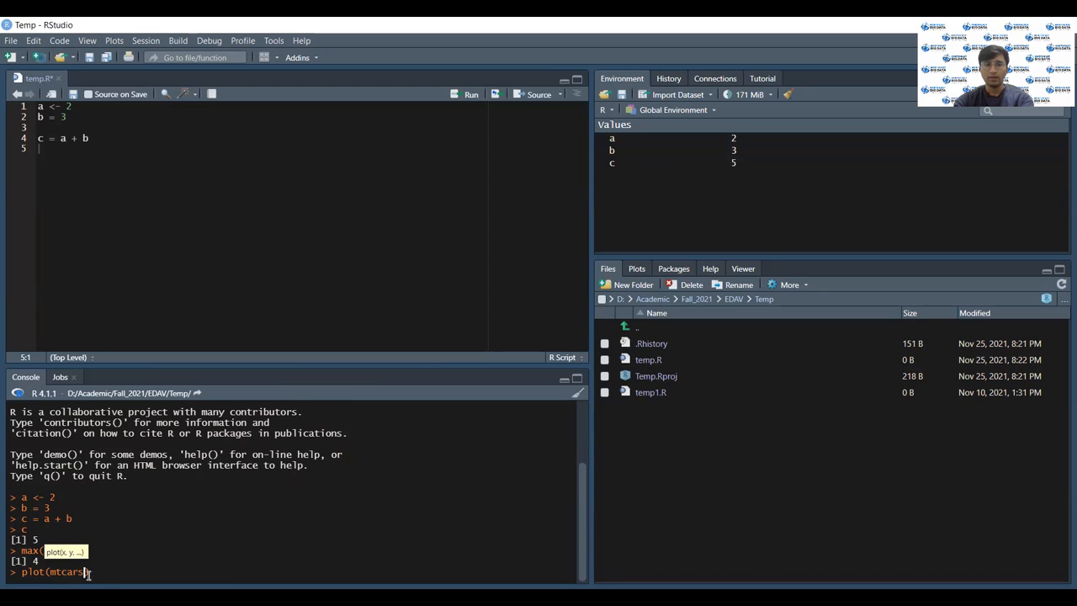
{"action": "key", "text": "Return"}
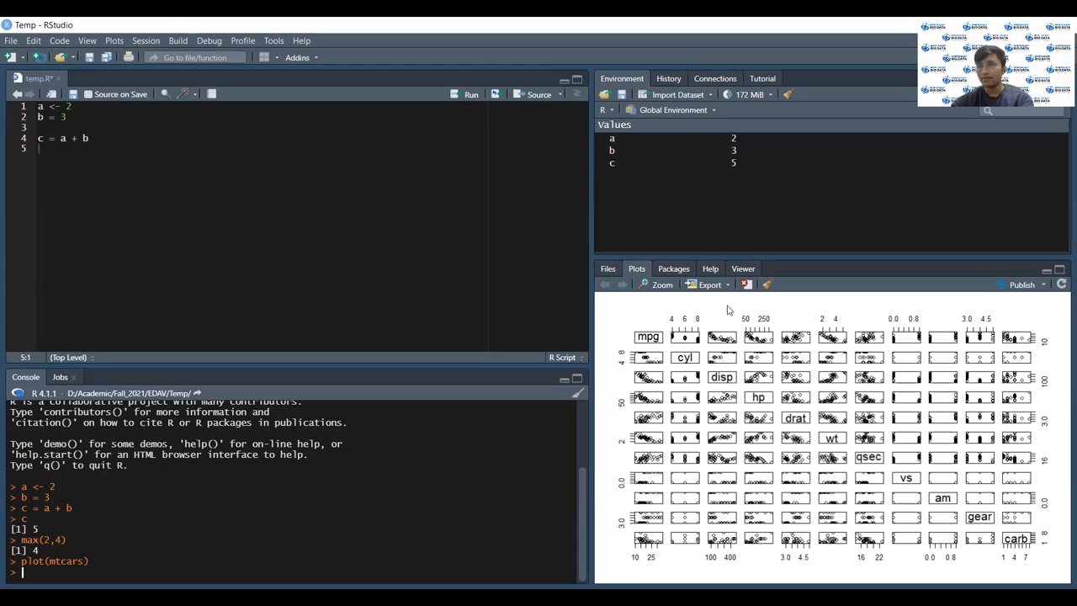
{"action": "mouse_move", "coordinate": [659, 343]}
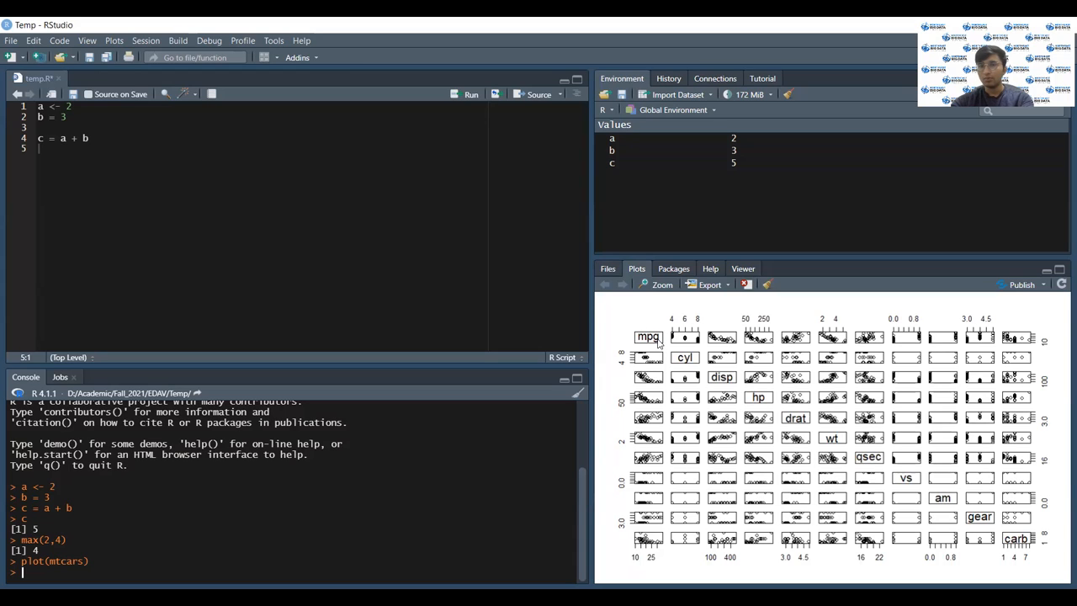
{"action": "mouse_move", "coordinate": [655, 342]}
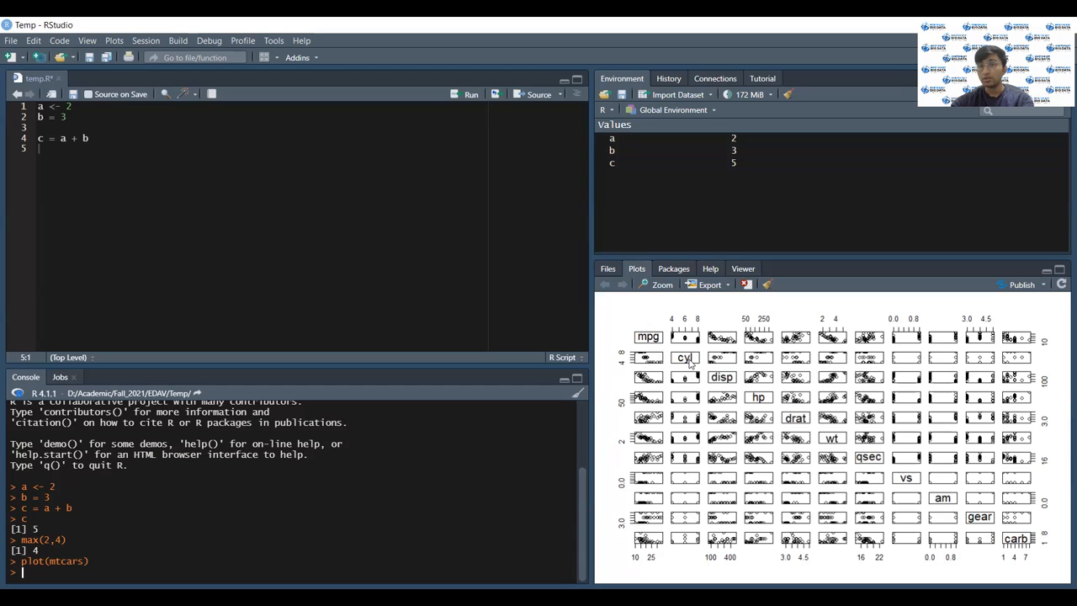
{"action": "mouse_move", "coordinate": [775, 477]}
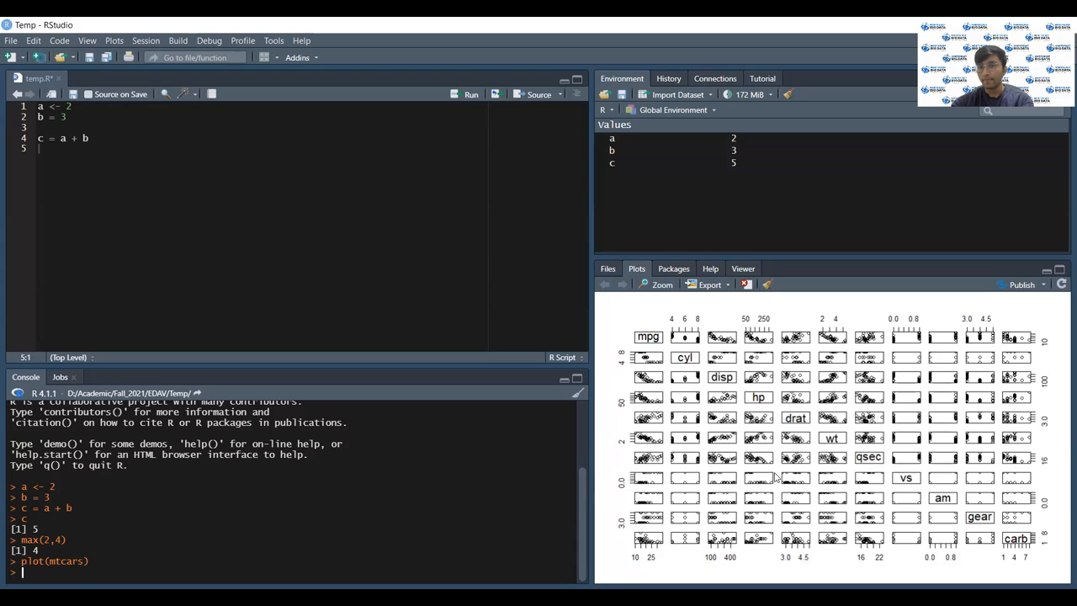